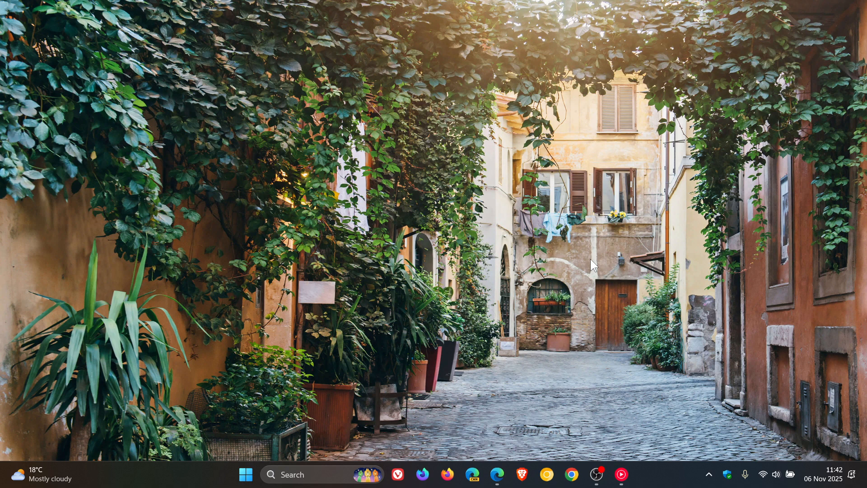
pyautogui.moveTo(511, 464)
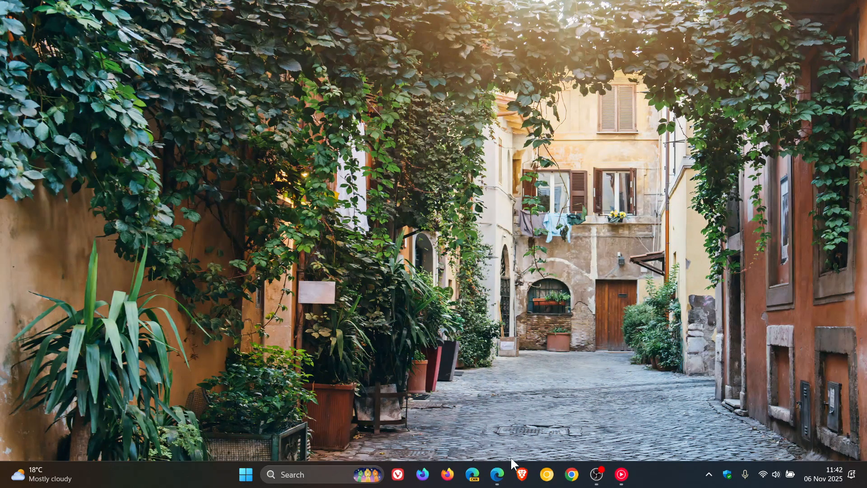
# Step: Bring the browser with the MAI-Image-1 announcement post on X to the front
pyautogui.click(497, 474)
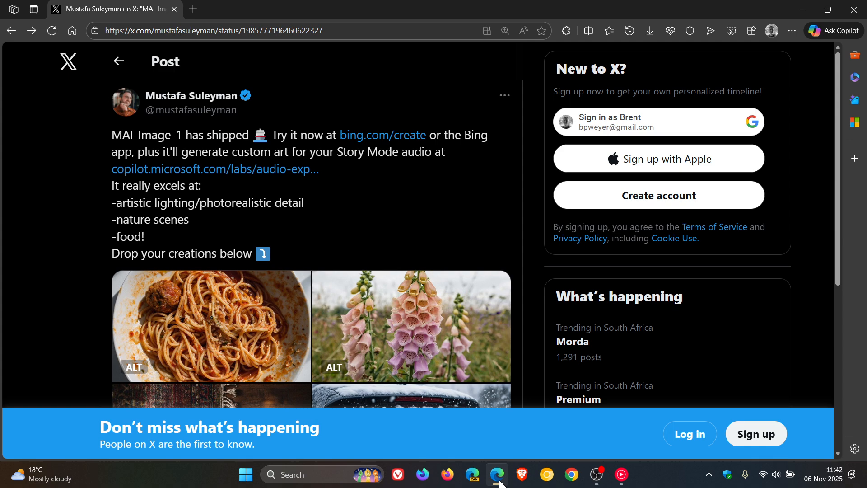
pyautogui.moveTo(465, 277)
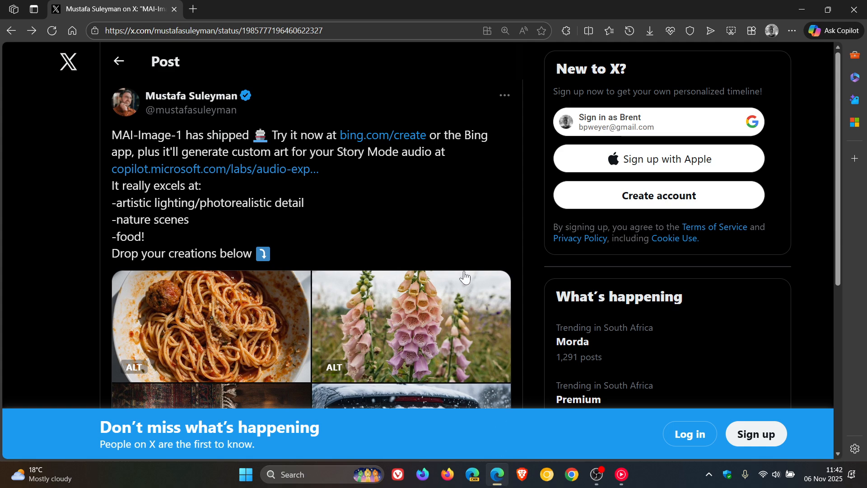
pyautogui.moveTo(330, 147)
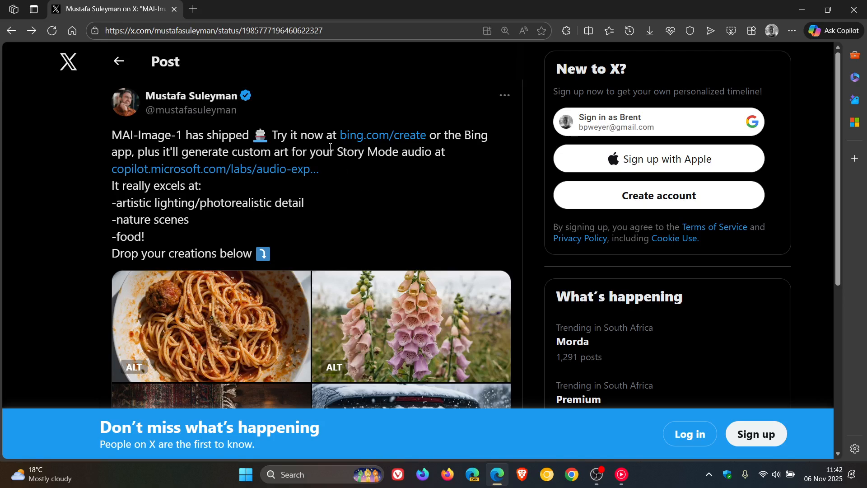
# Step: Open the post's bing.com/create link in a new tab, then return to the X post
pyautogui.click(382, 135)
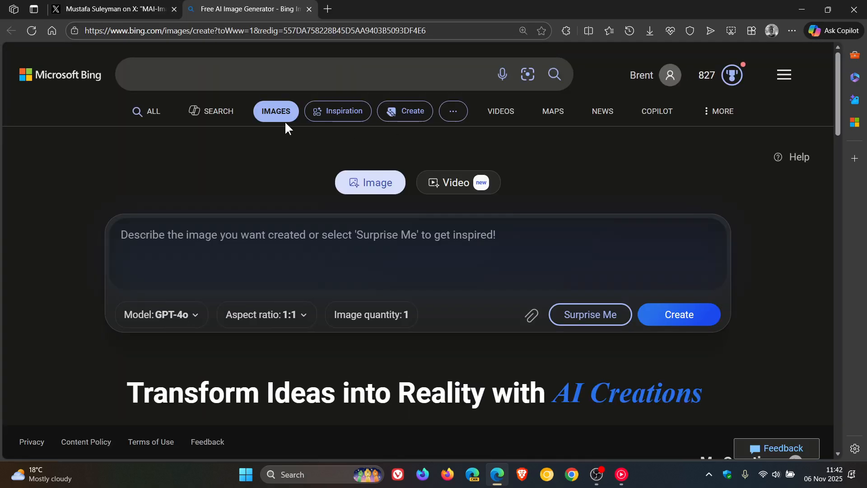
pyautogui.click(113, 9)
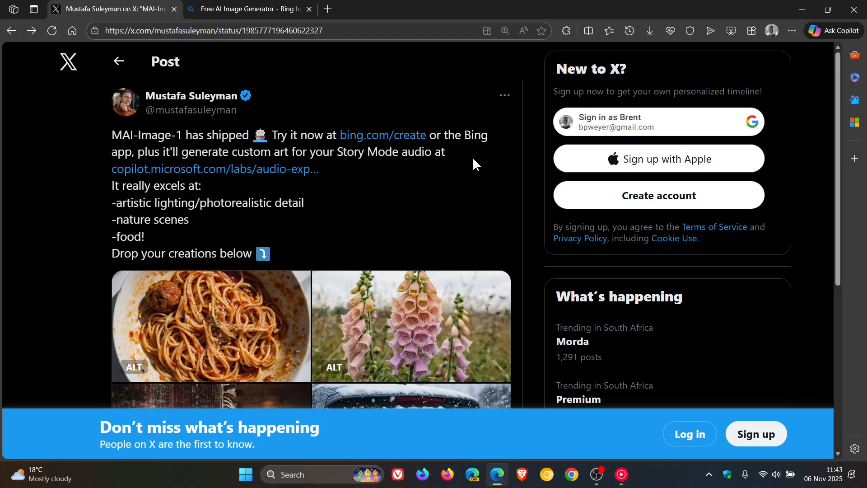
pyautogui.moveTo(305, 169)
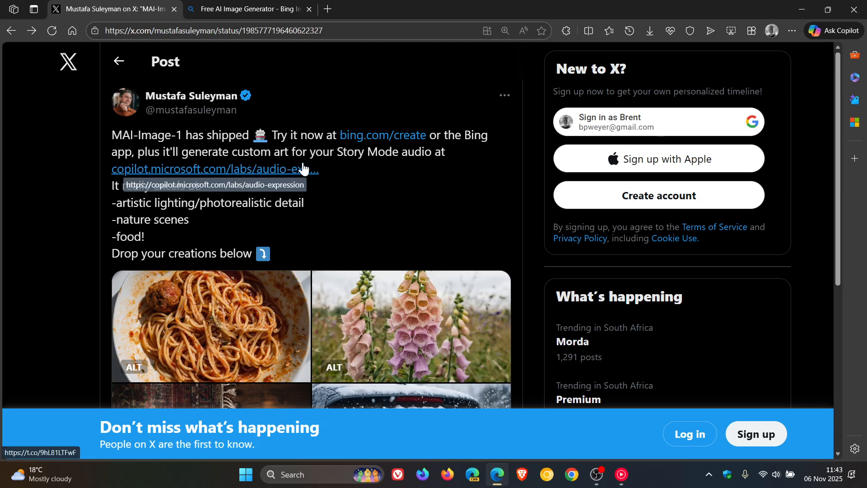
pyautogui.moveTo(446, 173)
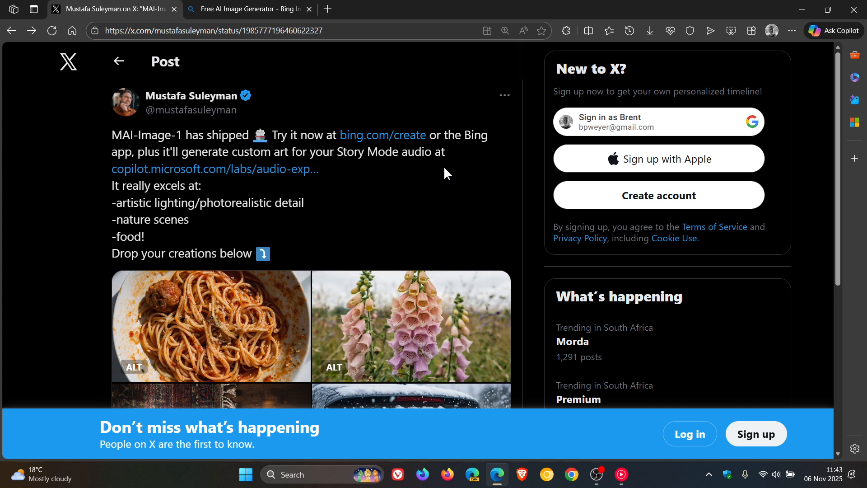
pyautogui.moveTo(248, 174)
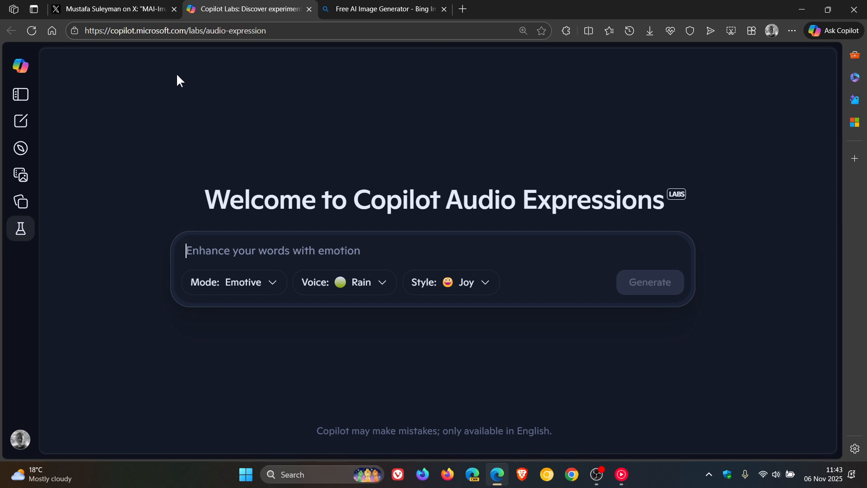
# Step: Page through the post's example images from the spaghetti onward, then close the viewer
pyautogui.click(110, 9)
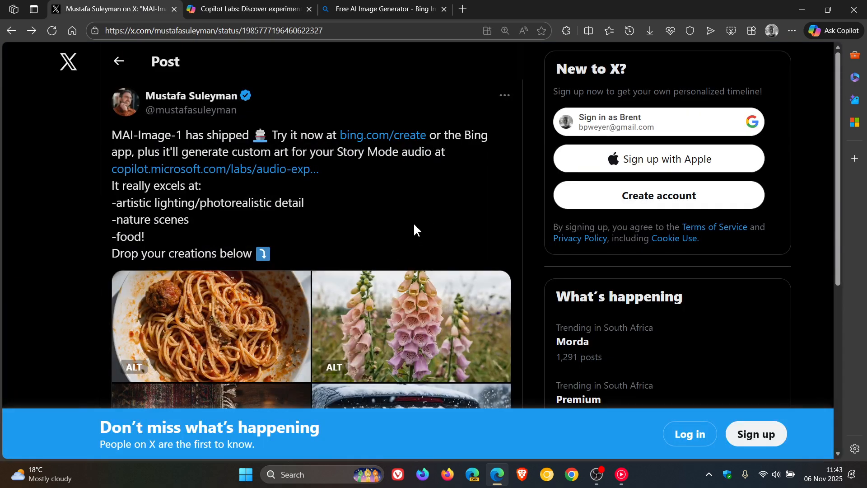
pyautogui.moveTo(372, 192)
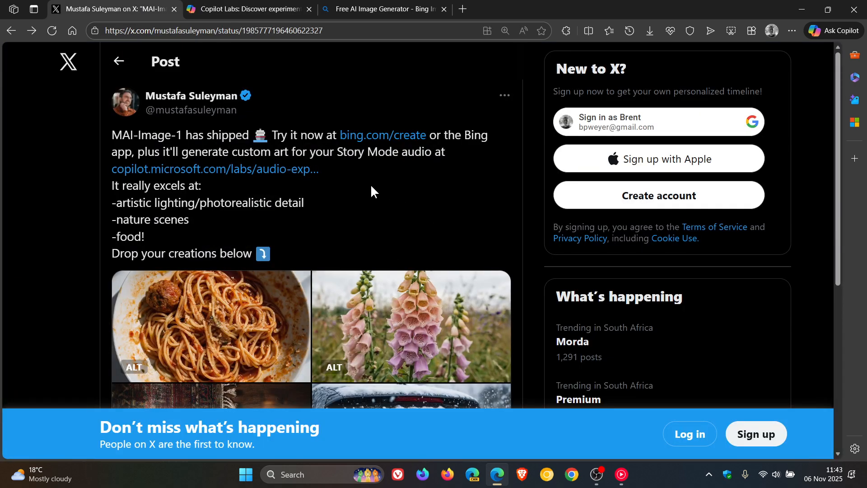
pyautogui.moveTo(327, 200)
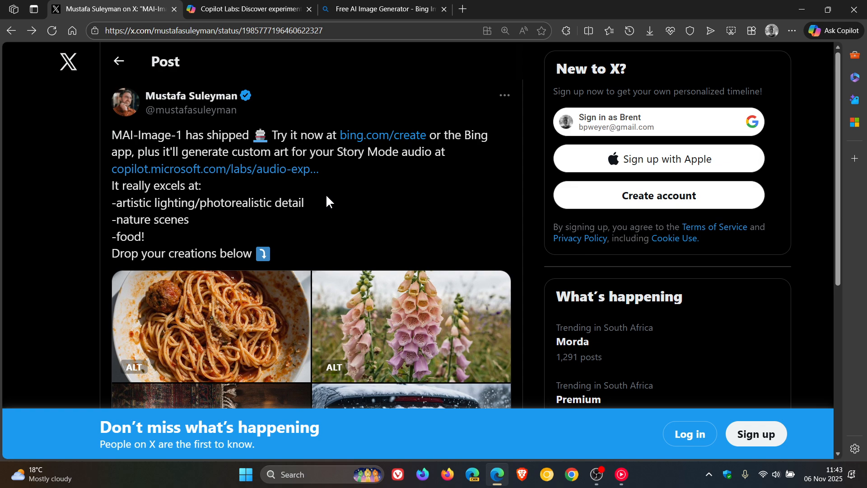
pyautogui.moveTo(192, 238)
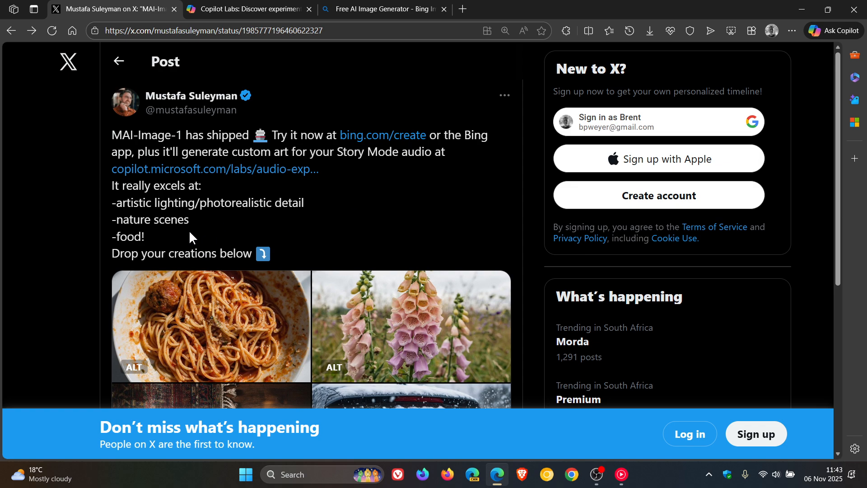
pyautogui.click(211, 325)
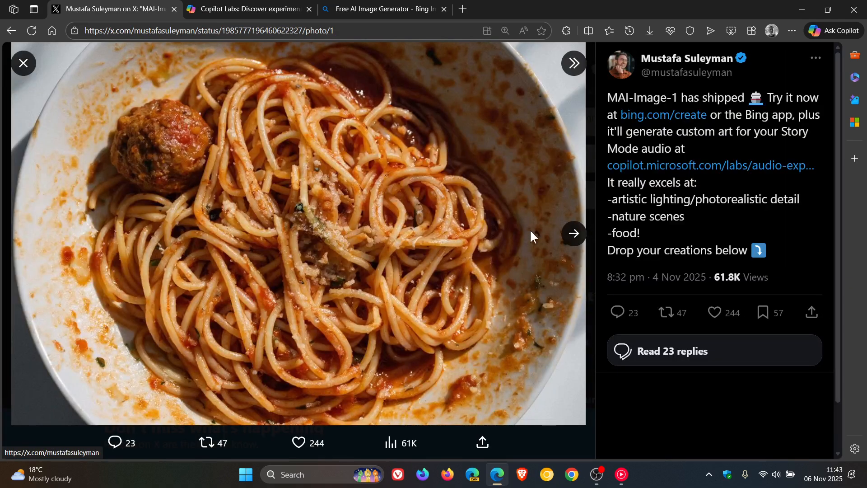
pyautogui.moveTo(575, 233)
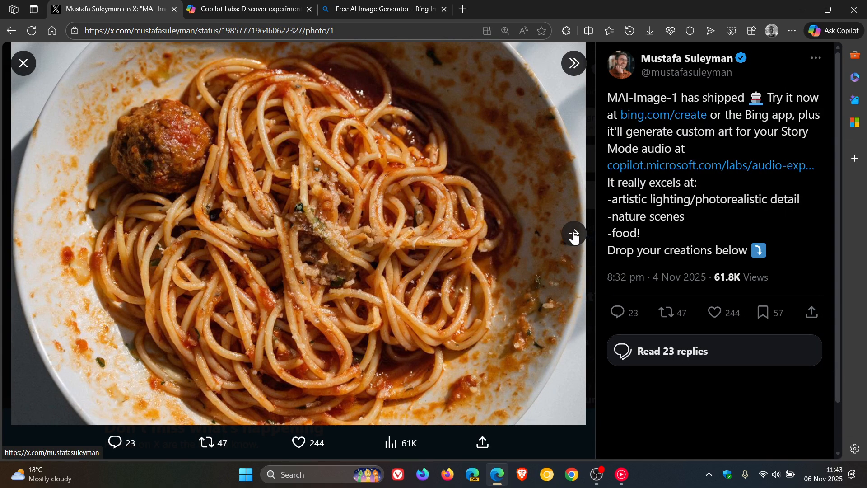
pyautogui.click(573, 233)
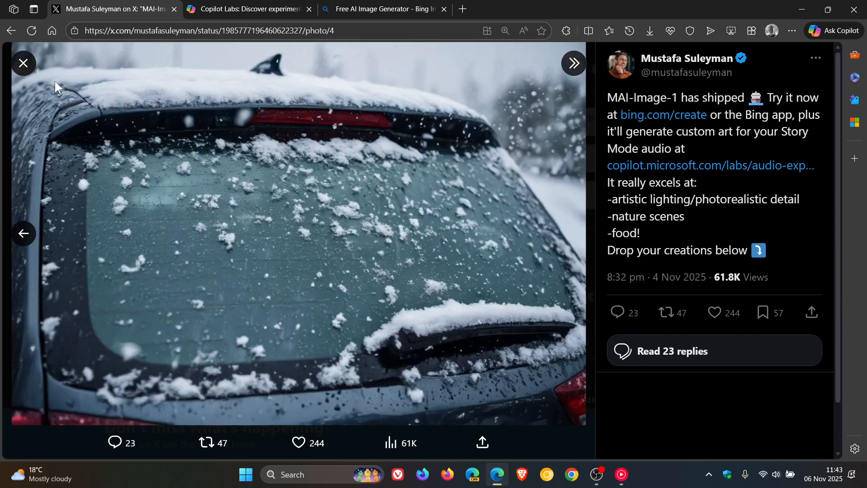
pyautogui.click(23, 63)
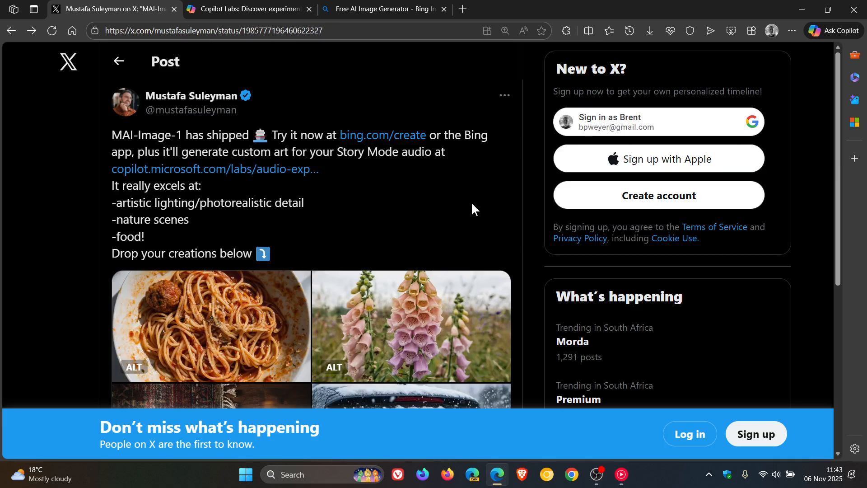
# Step: Generate an image in Bing Image Creator from the prompt 'pasta'
pyautogui.click(384, 9)
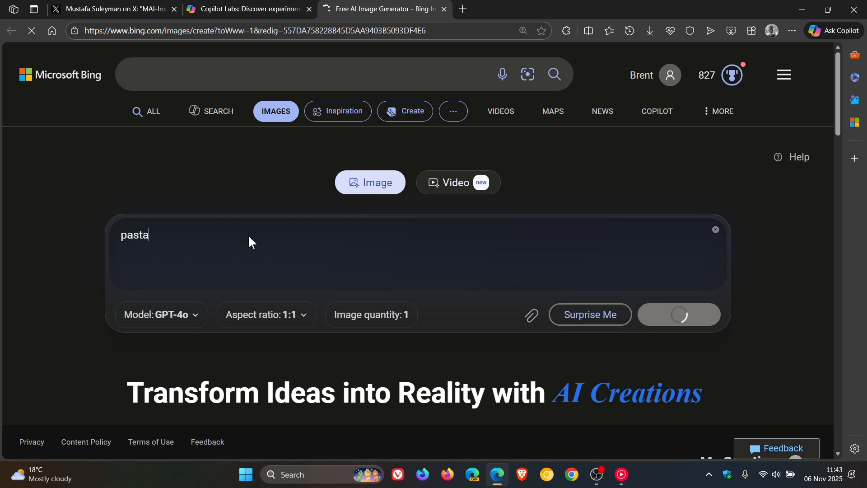
pyautogui.click(678, 314)
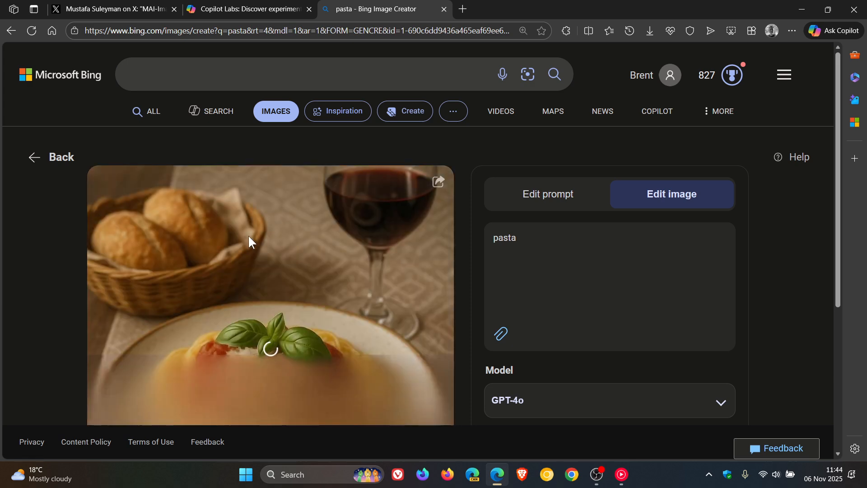
# Step: Reveal the model list offering DALLE-3 and GPT-4o for the pasta result
pyautogui.scroll(-3)
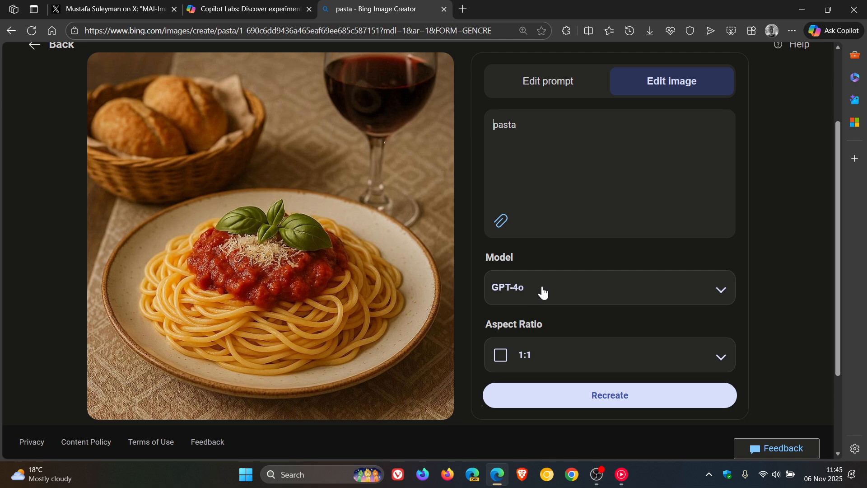
pyautogui.click(608, 287)
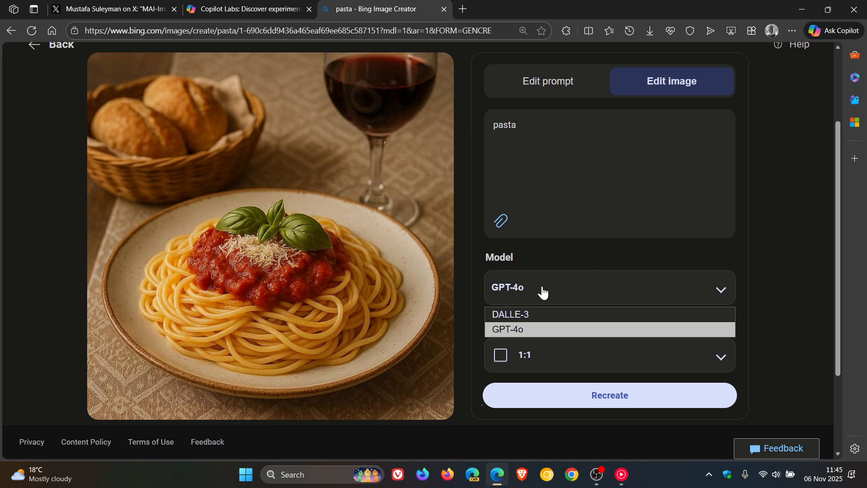
pyautogui.moveTo(563, 315)
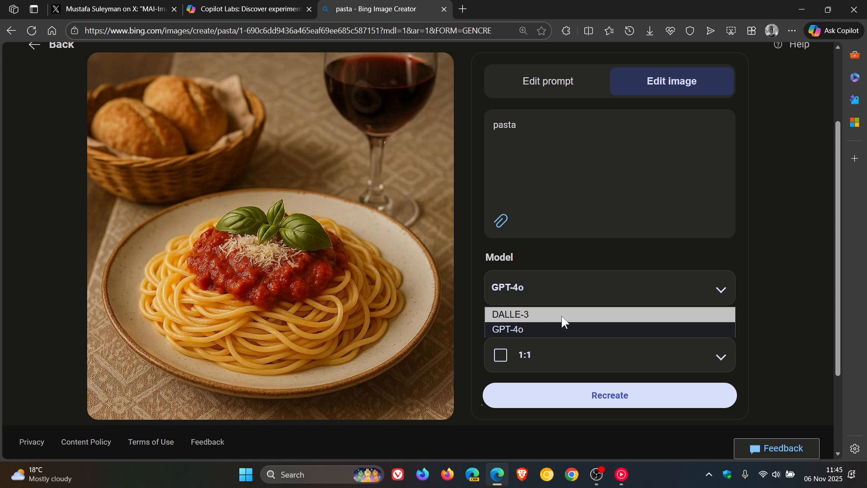
pyautogui.moveTo(808, 33)
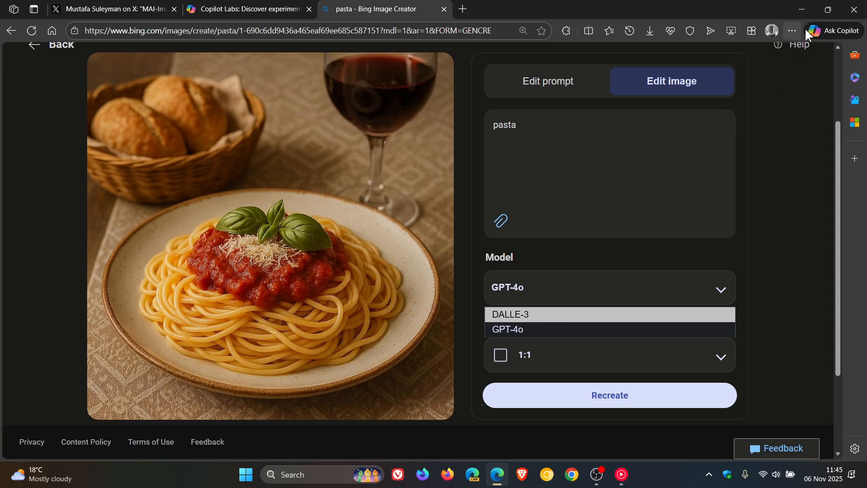